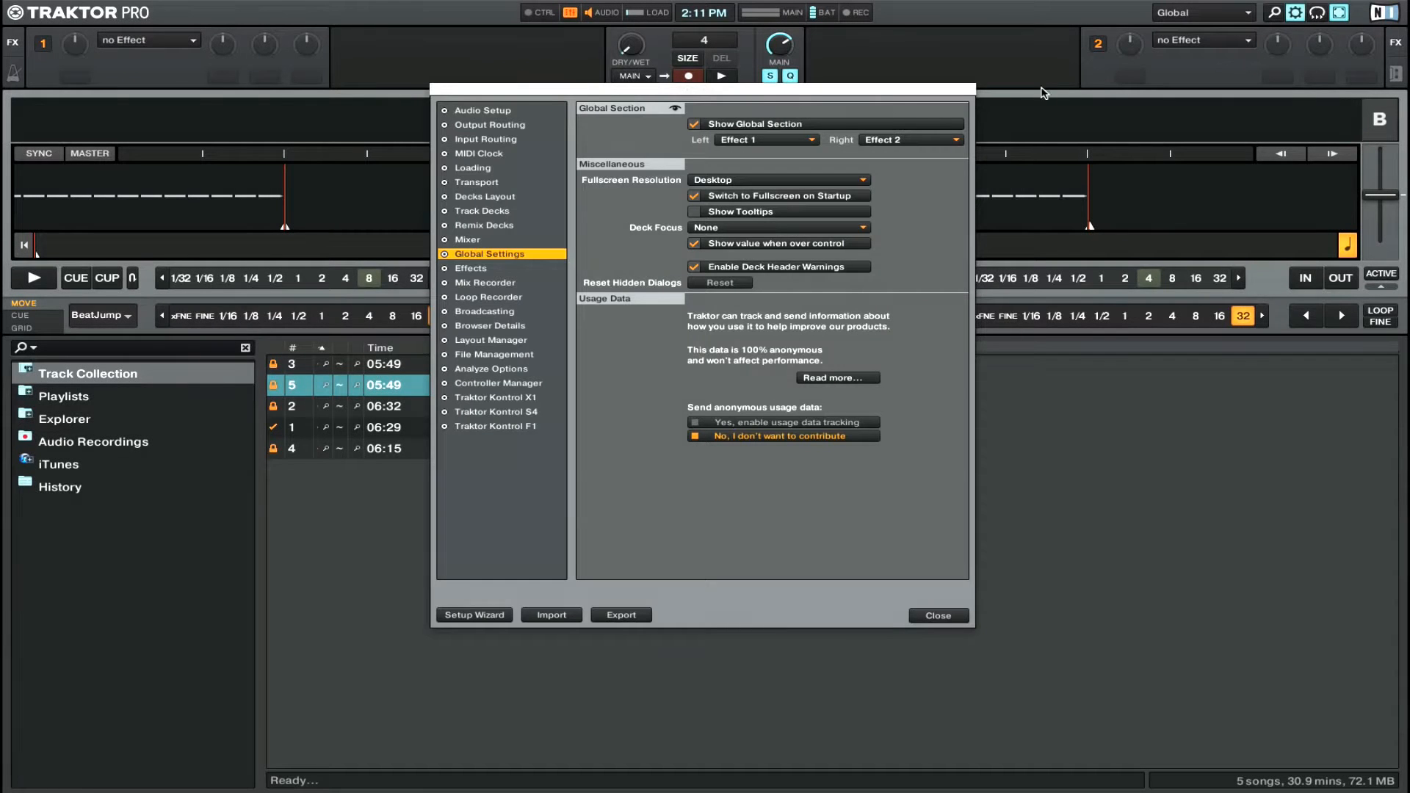
- Set the Mix Recorder source to Internal and enable the mixer's output limiter
left_click(485, 284)
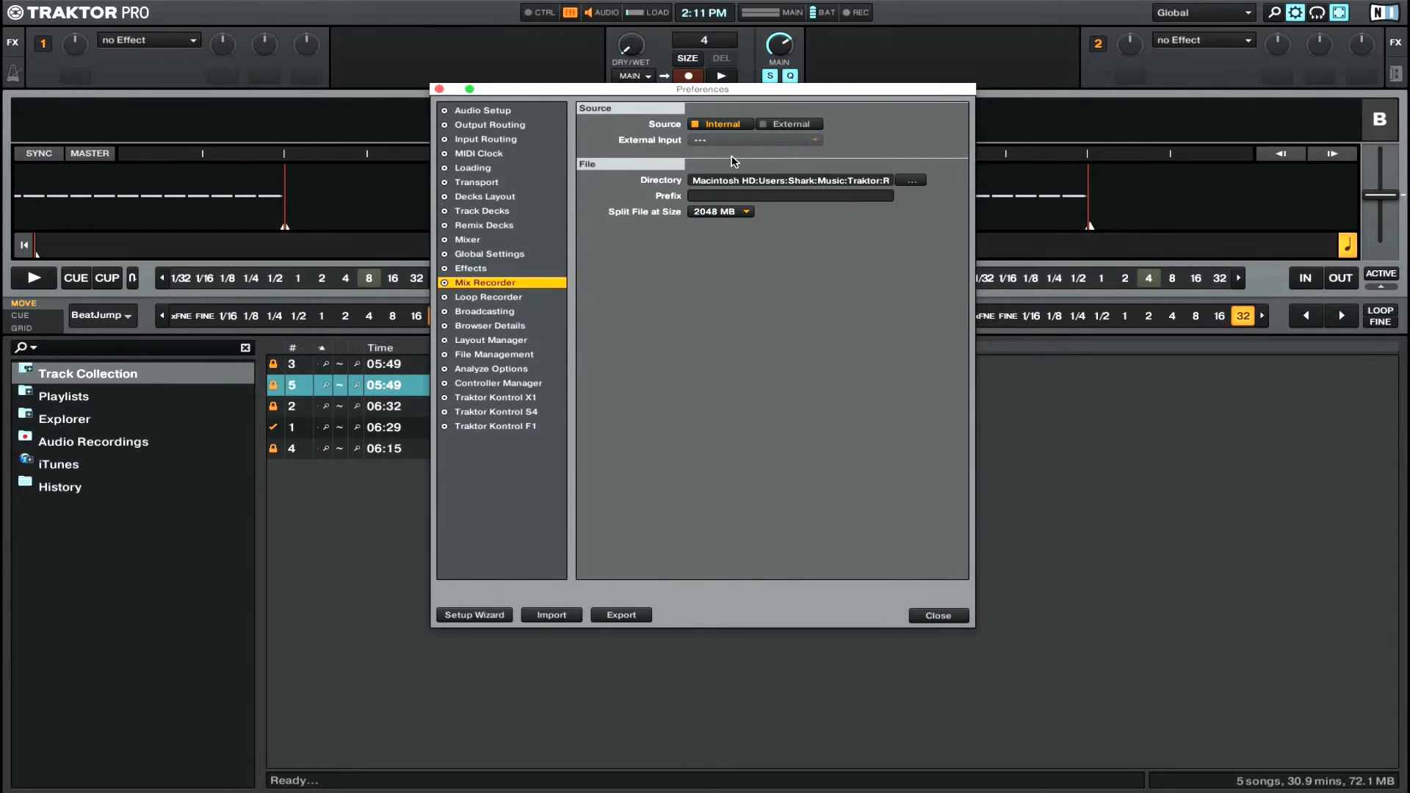
mouse_move(720, 133)
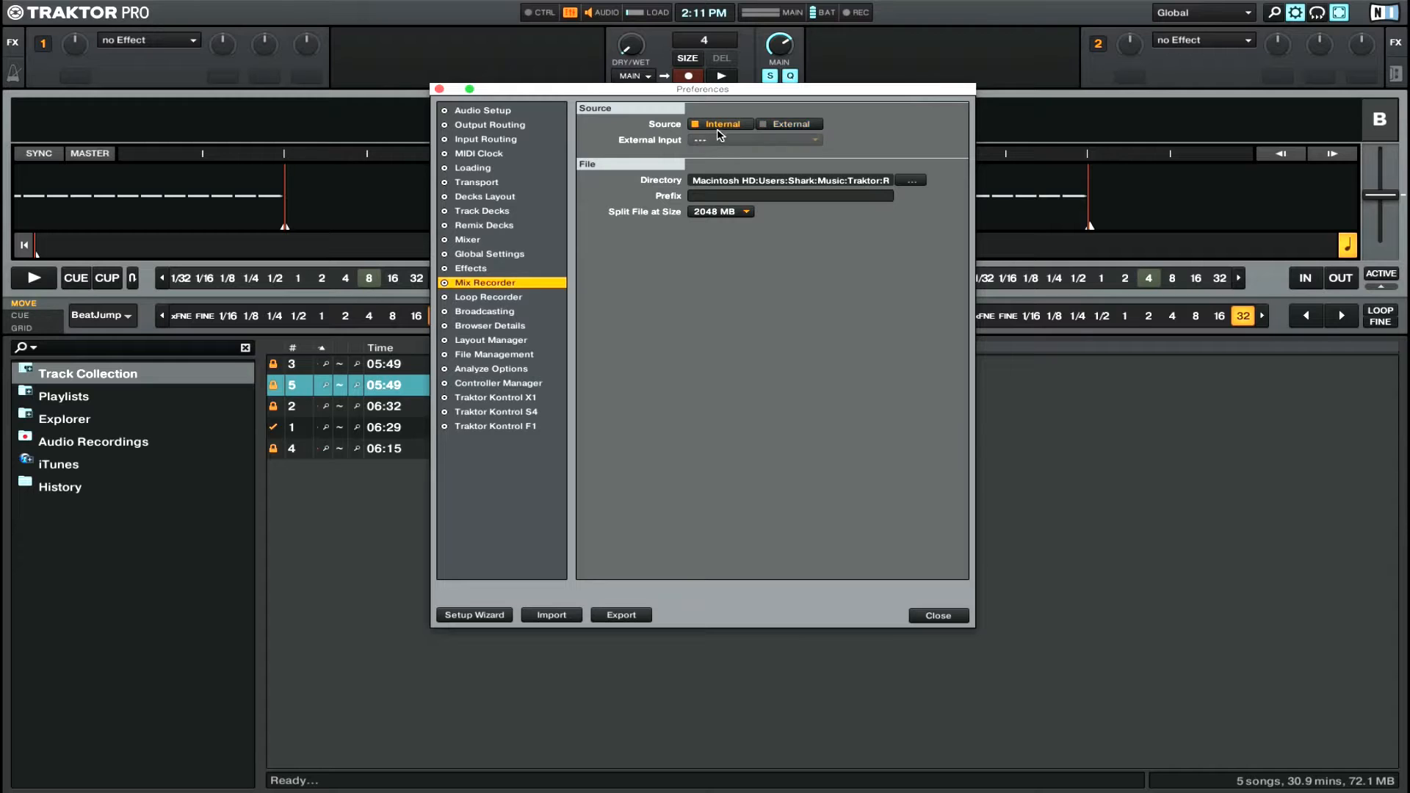
left_click(467, 240)
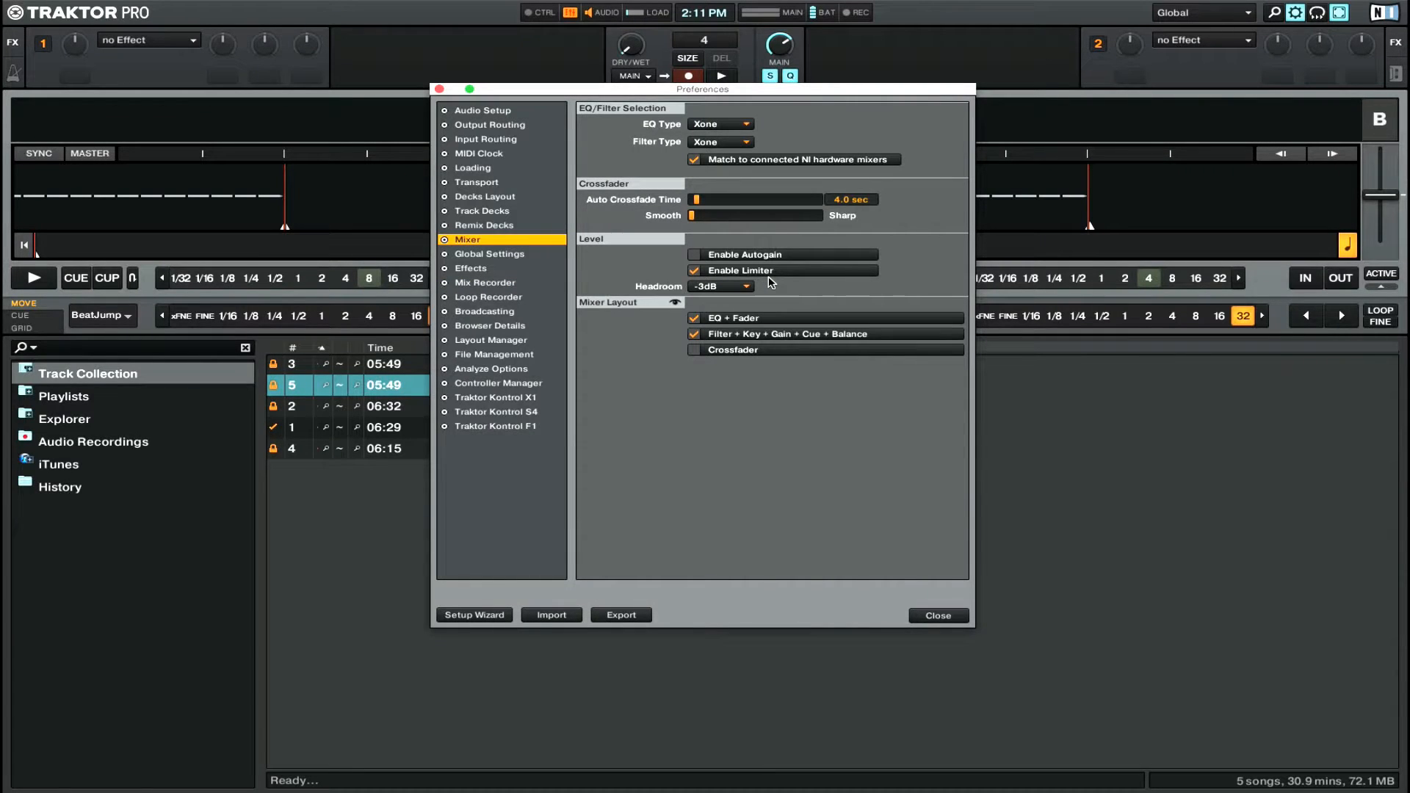
left_click(720, 286)
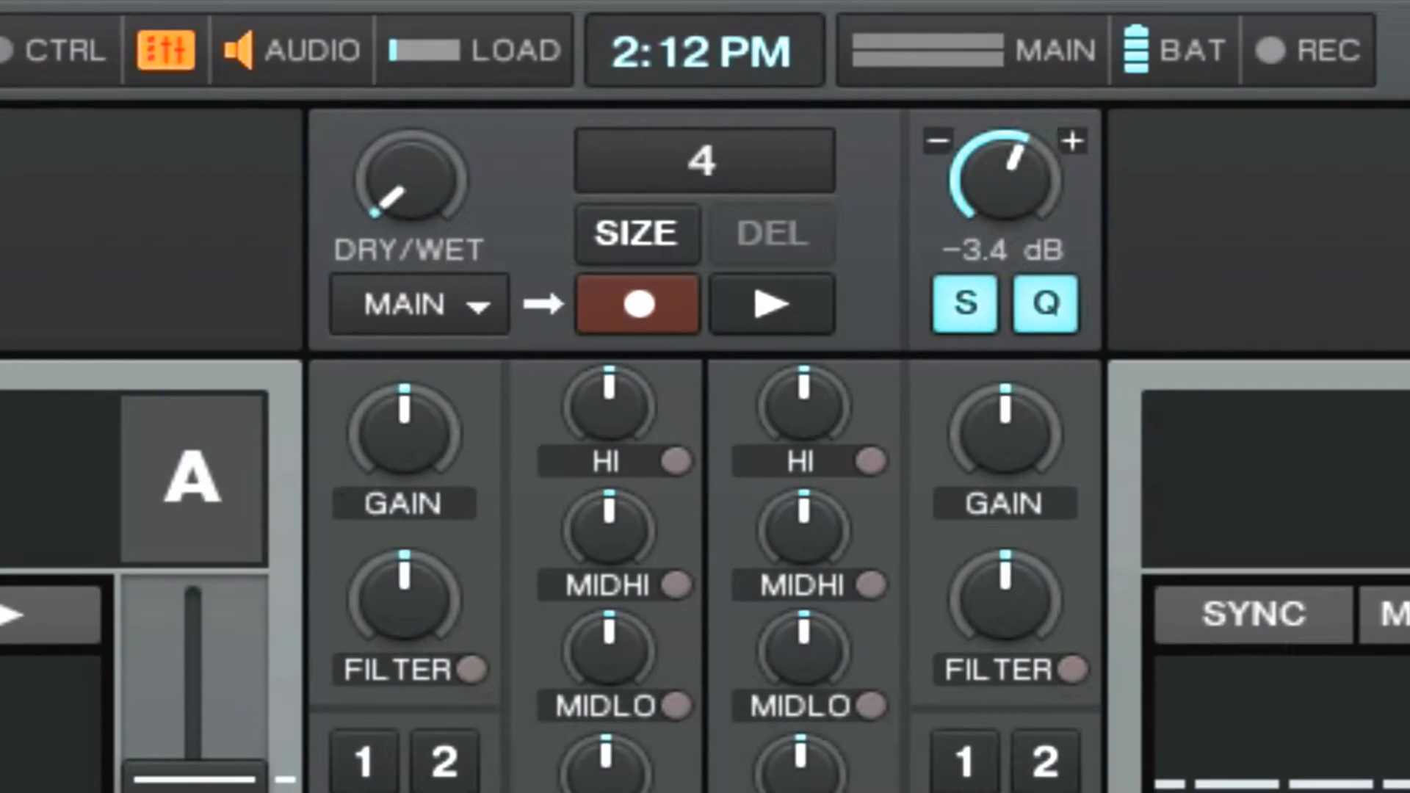
- Turn the Main output volume knob to about −3.4 dB
left_click_drag(1004, 190, 1030, 175)
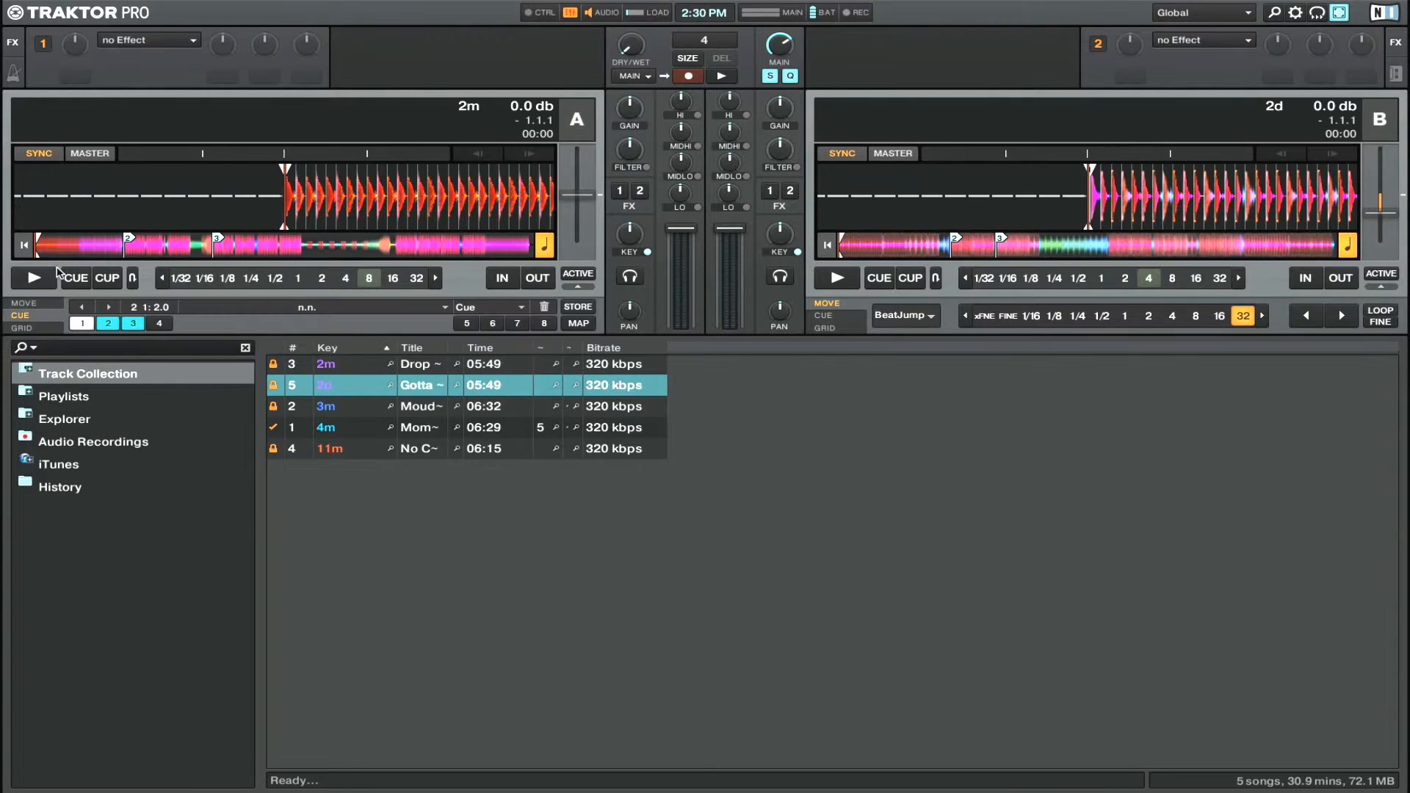
- Play deck A and balance its Gain knob so the level sits near 0 dB
left_click(32, 278)
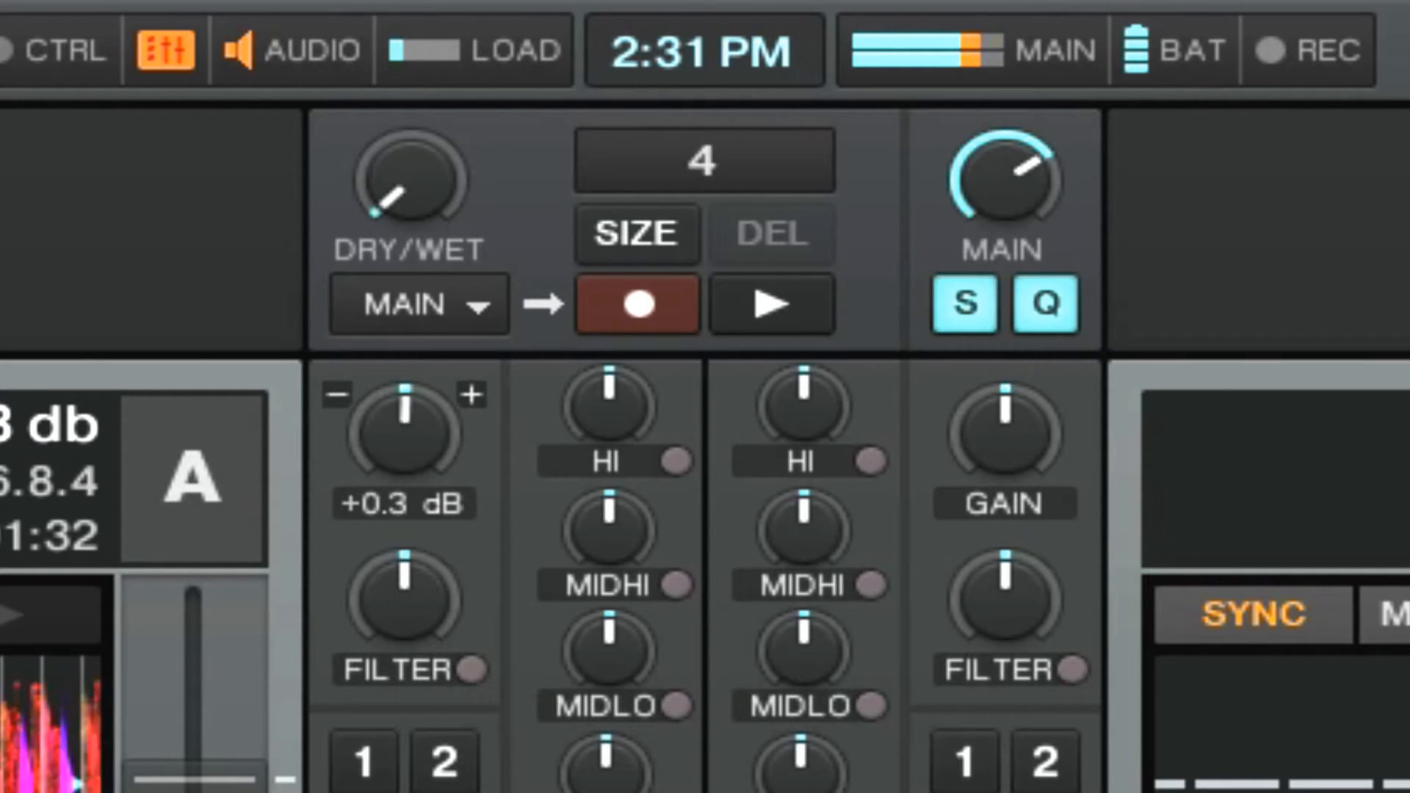
left_click_drag(402, 432, 403, 415)
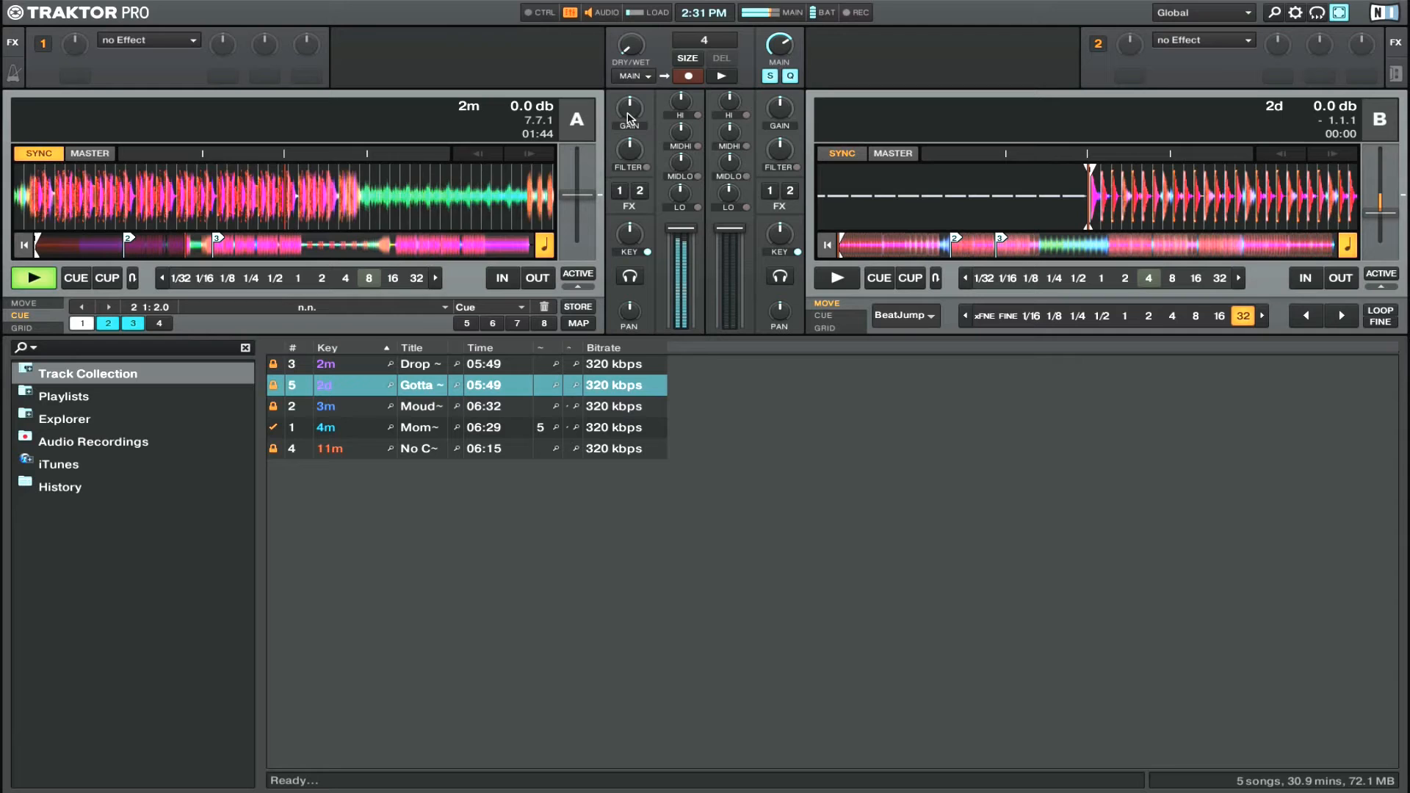
left_click_drag(629, 102, 629, 114)
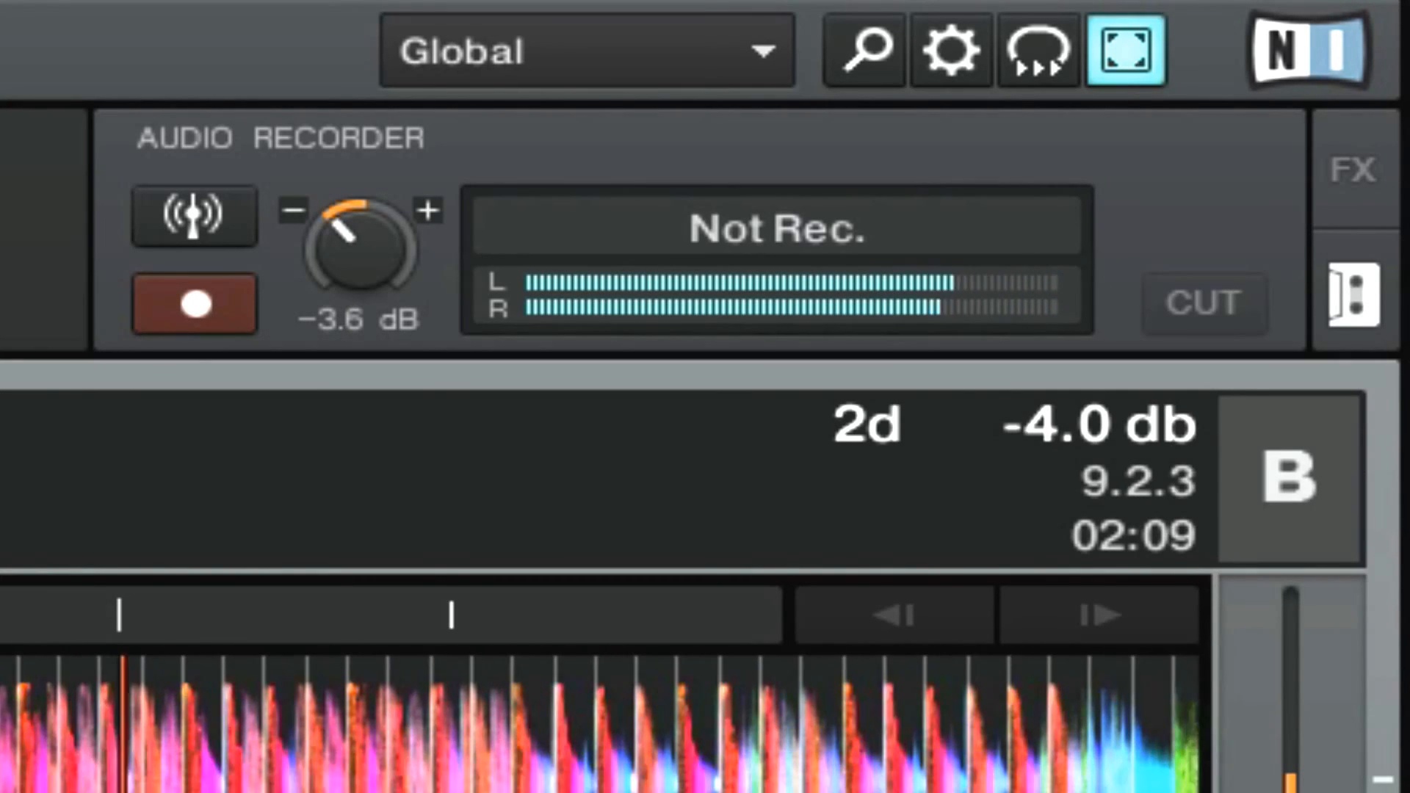
- Select Audio Recordings in the browser tree to list the recorded mix
left_click(192, 304)
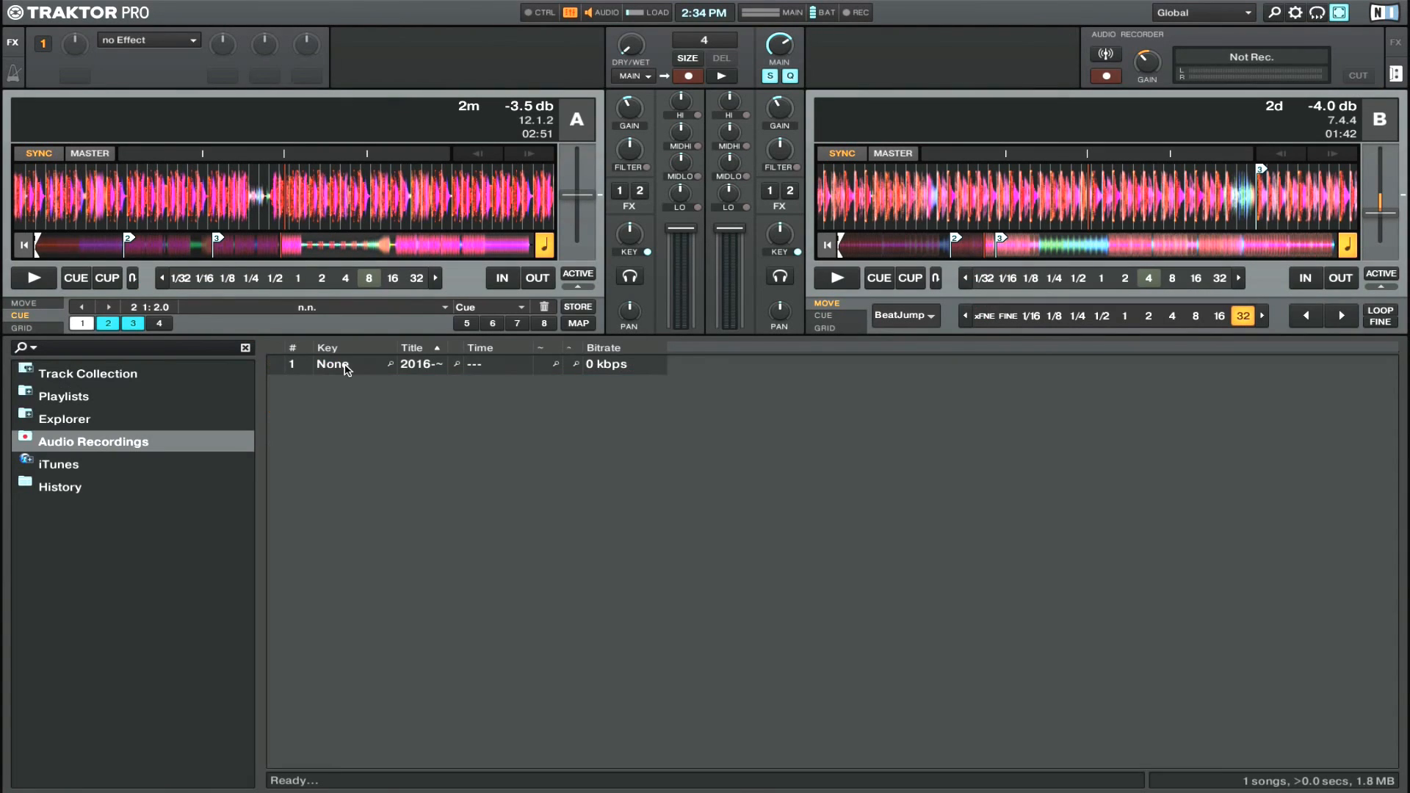
- Bring up the recorded mix's context menu with load, show-in-Finder and delete actions
right_click(333, 364)
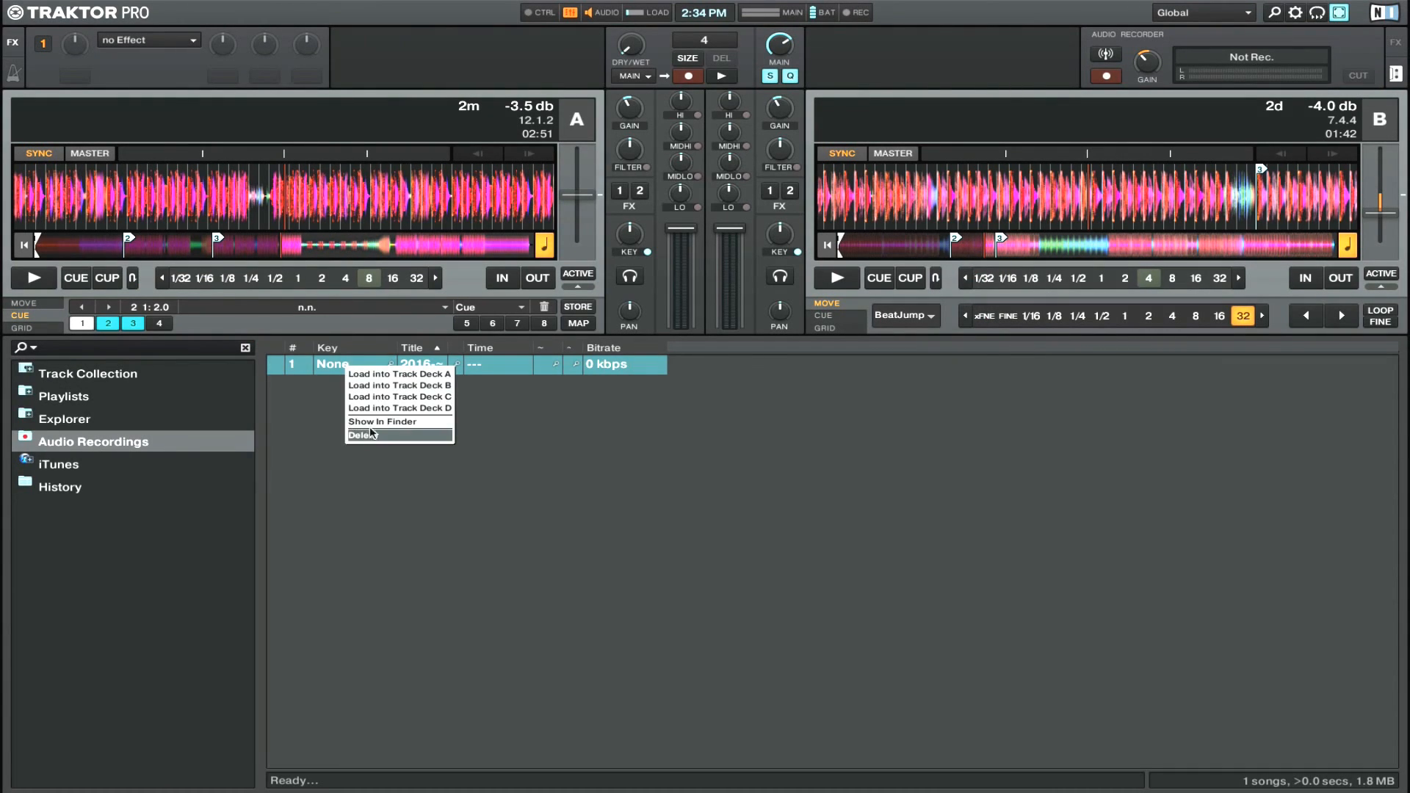
mouse_move(398, 385)
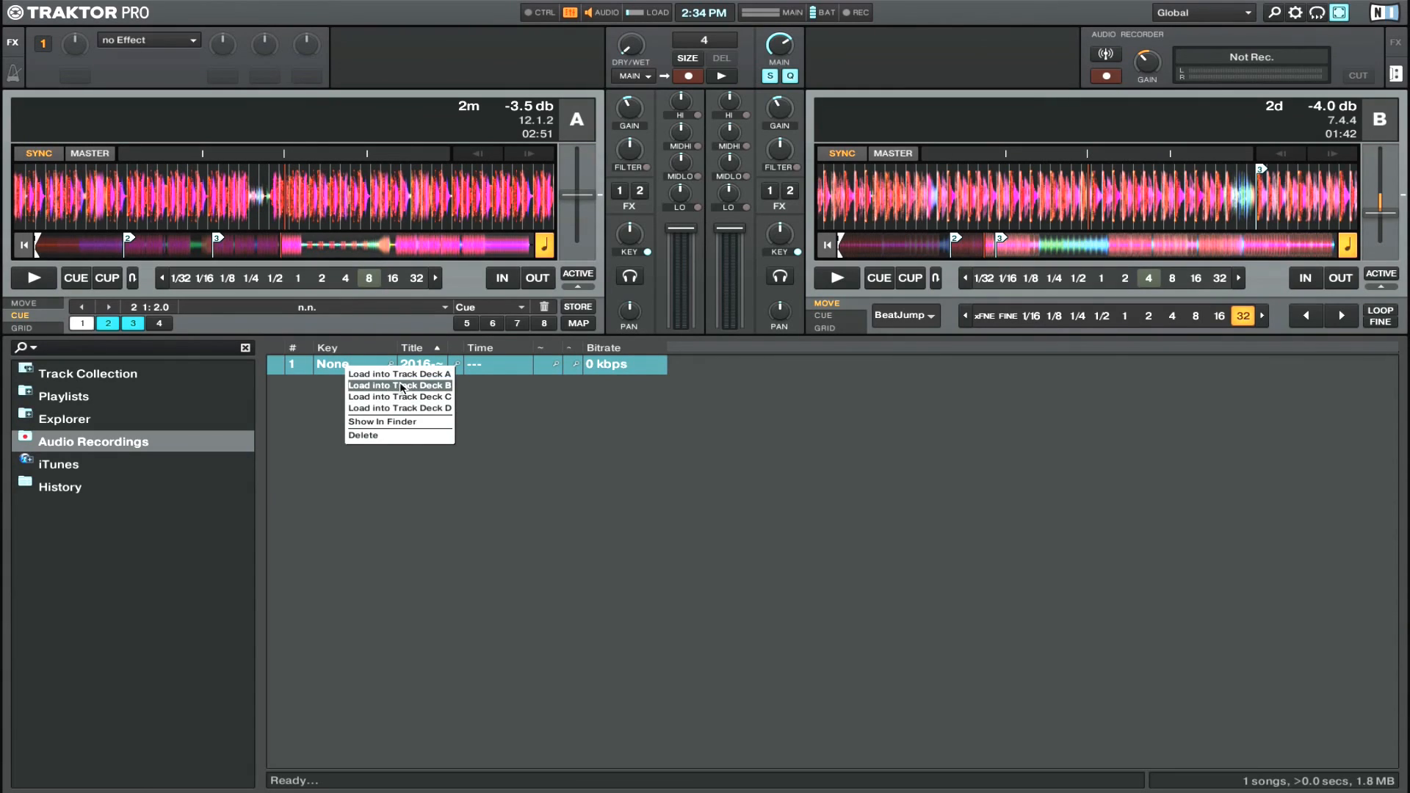